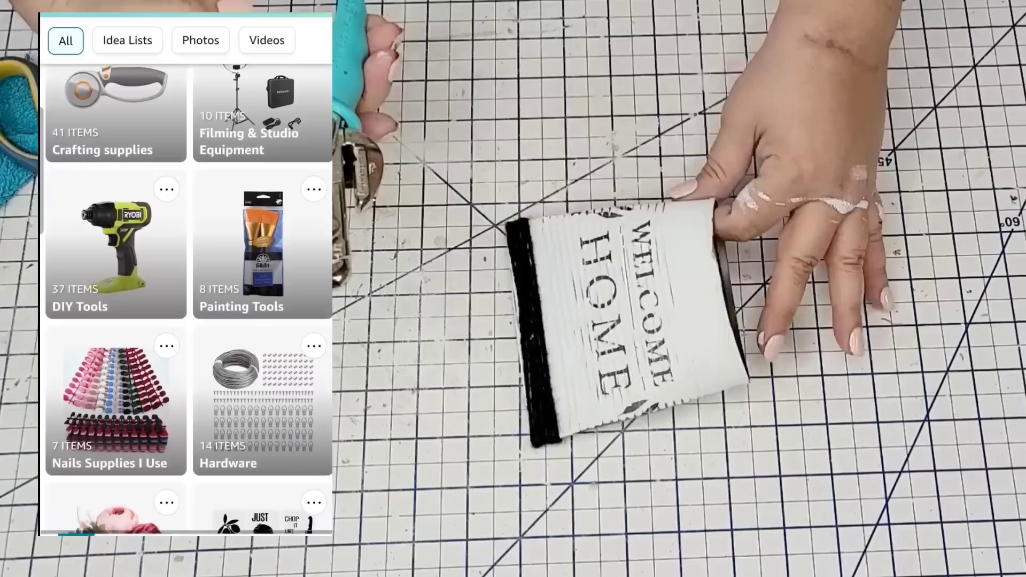
scroll(down, 3)
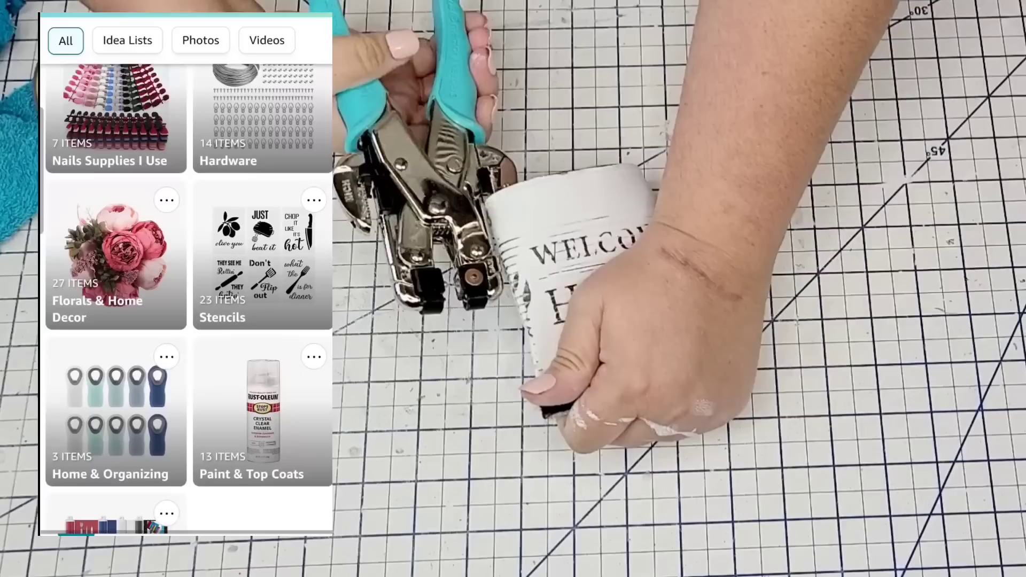